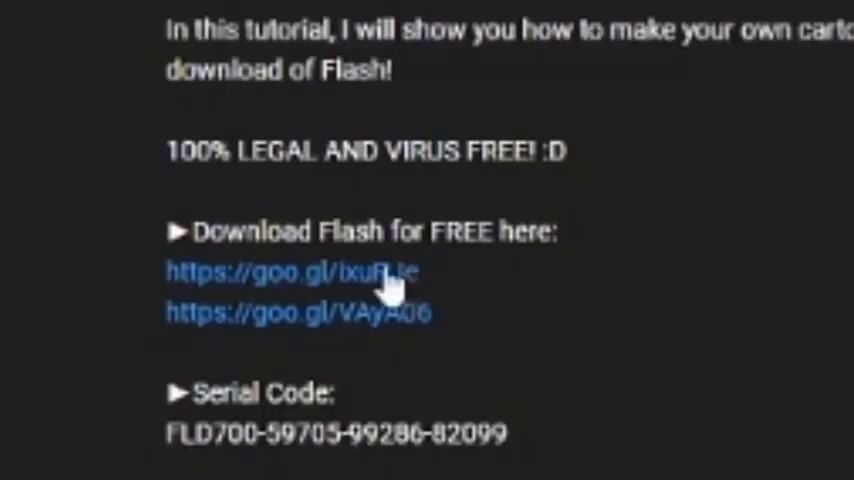
mouse_move(448, 318)
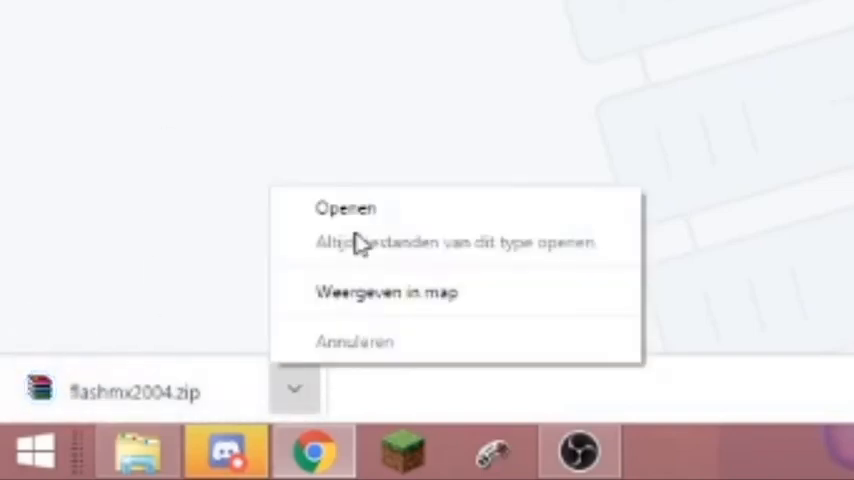
Open flashmx2004.zip from Chrome's download bar to extract the installer
click(345, 207)
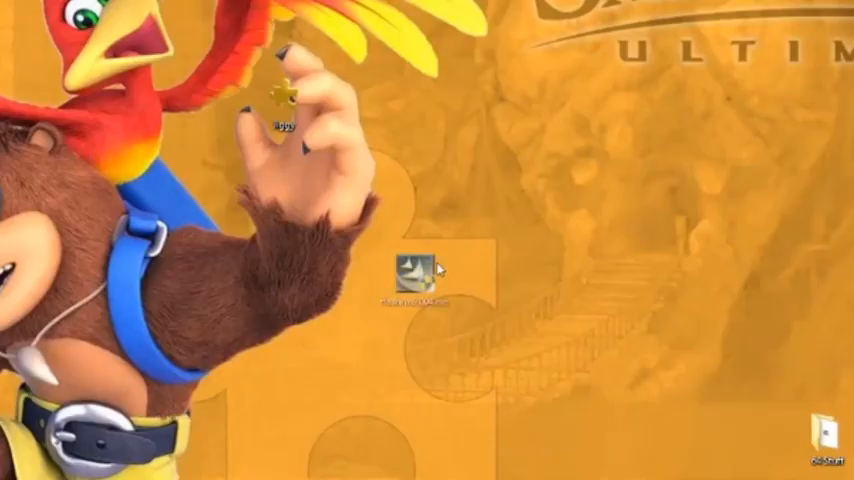
Launch flashmx2004.exe, accept the licence, and untick the Internet Explorer and Netscape Flash Player add-ons
double_click(410, 275)
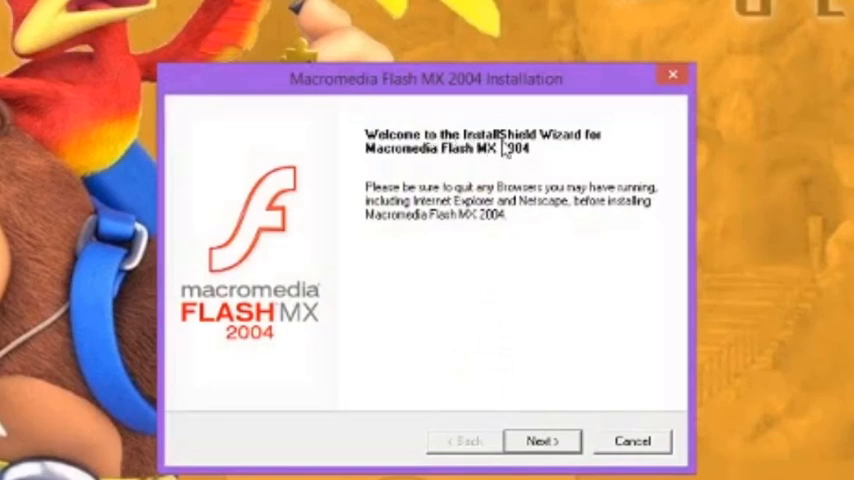
mouse_move(505, 172)
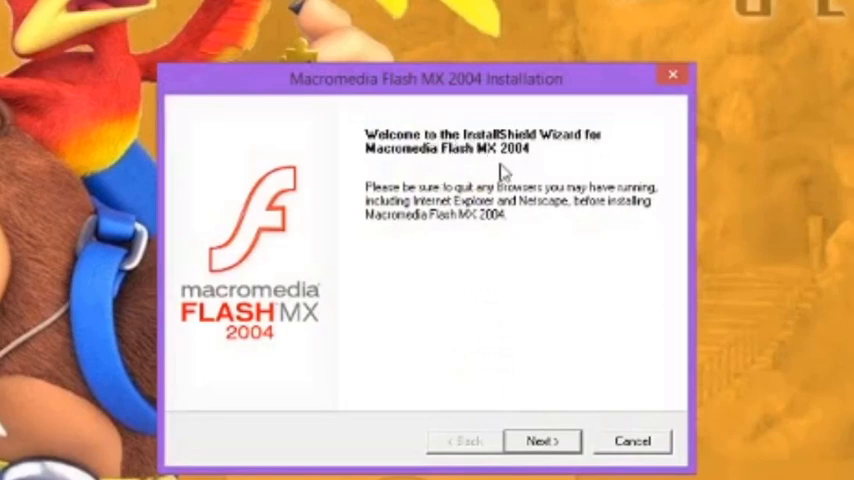
mouse_move(500, 165)
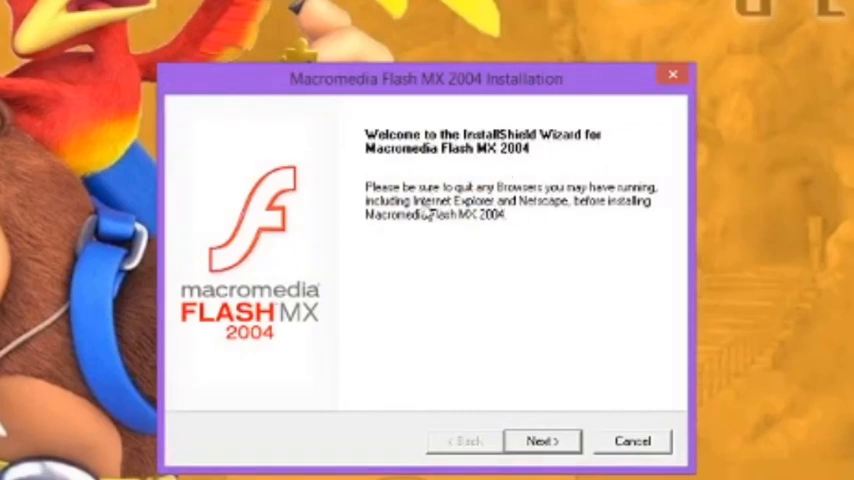
click(542, 441)
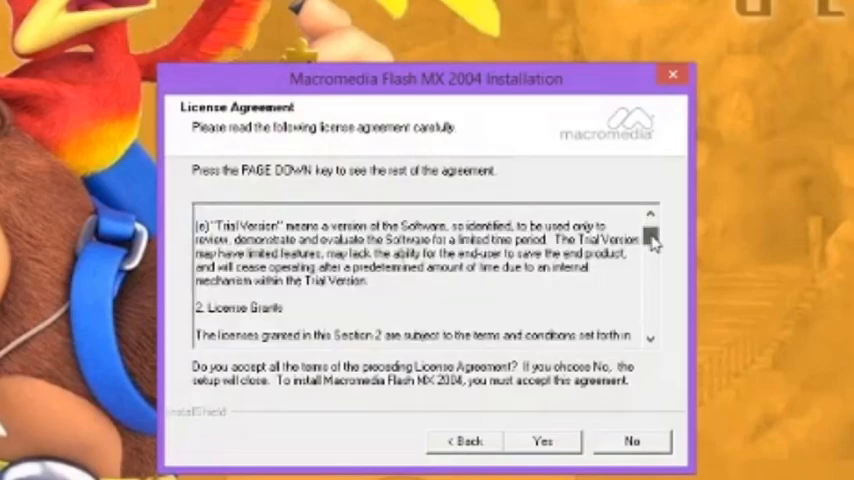
click(651, 214)
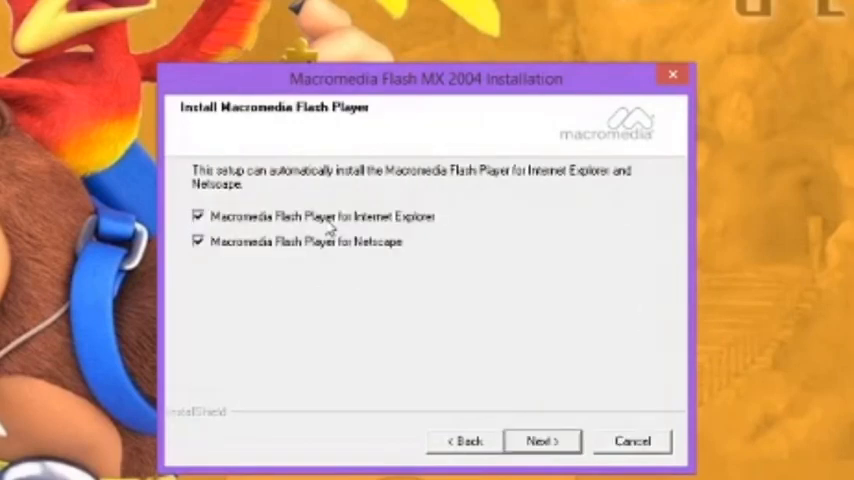
click(199, 215)
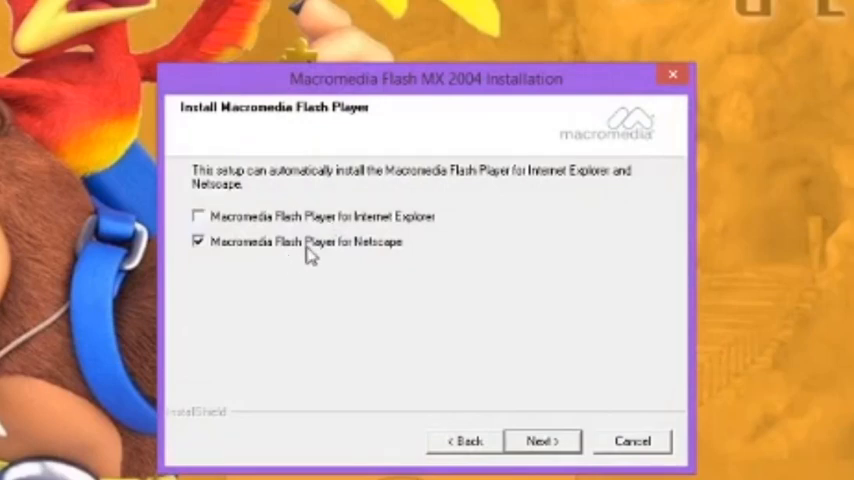
click(199, 241)
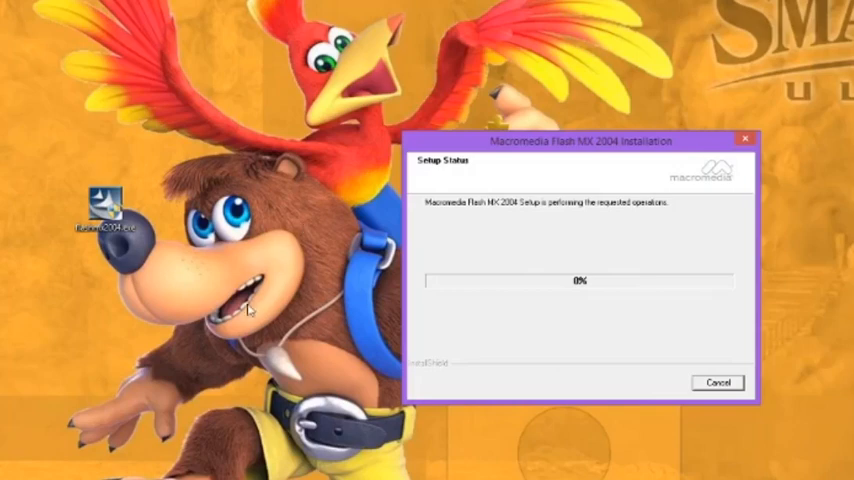
mouse_move(583, 296)
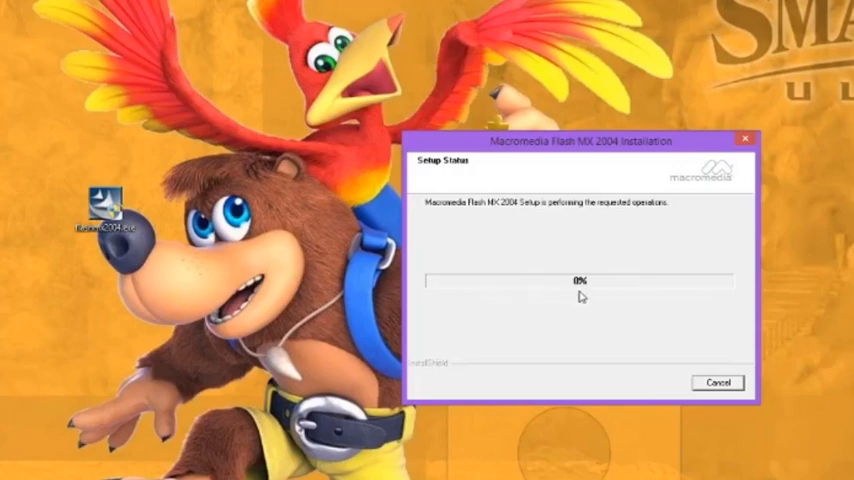
mouse_move(705, 63)
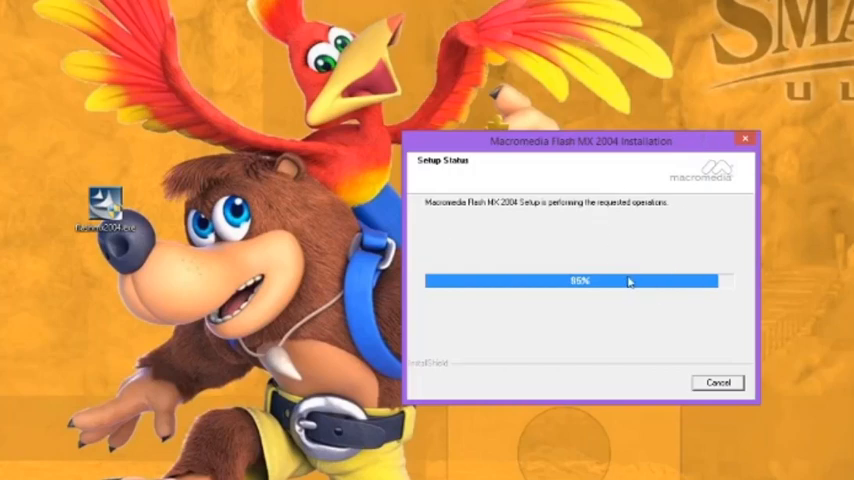
mouse_move(677, 311)
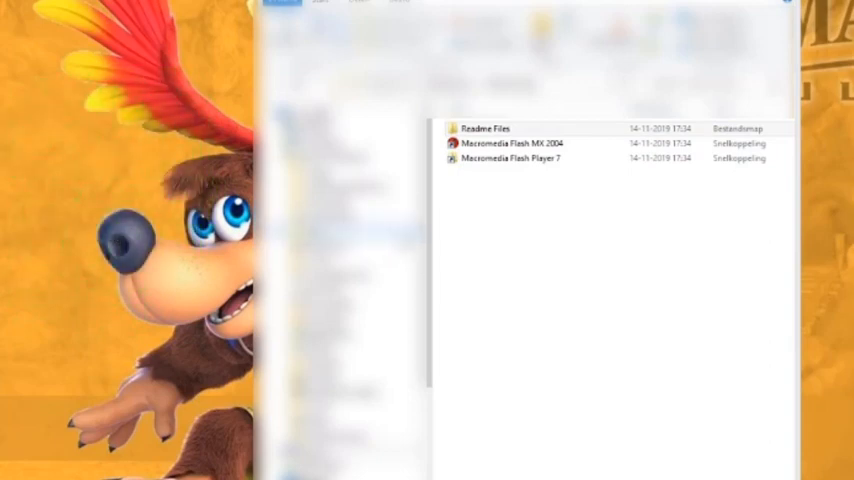
click(513, 143)
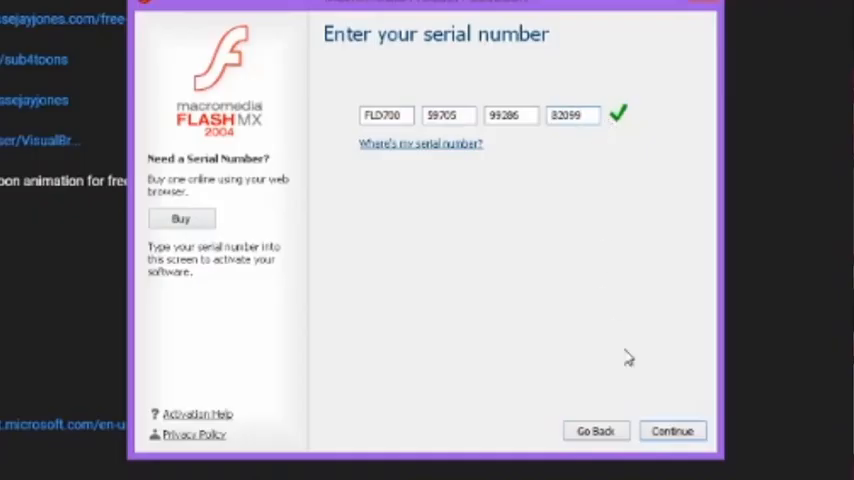
Activate with the serial number, decline the help-content download, and create a Flash Document
click(672, 431)
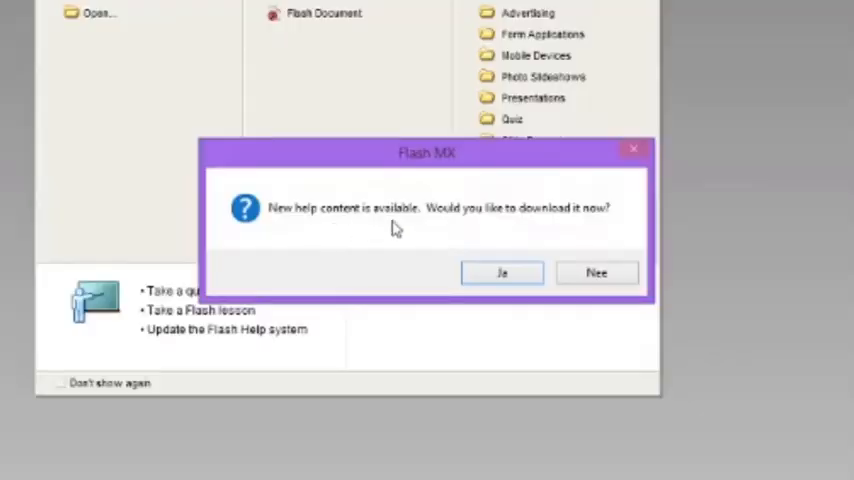
mouse_move(597, 272)
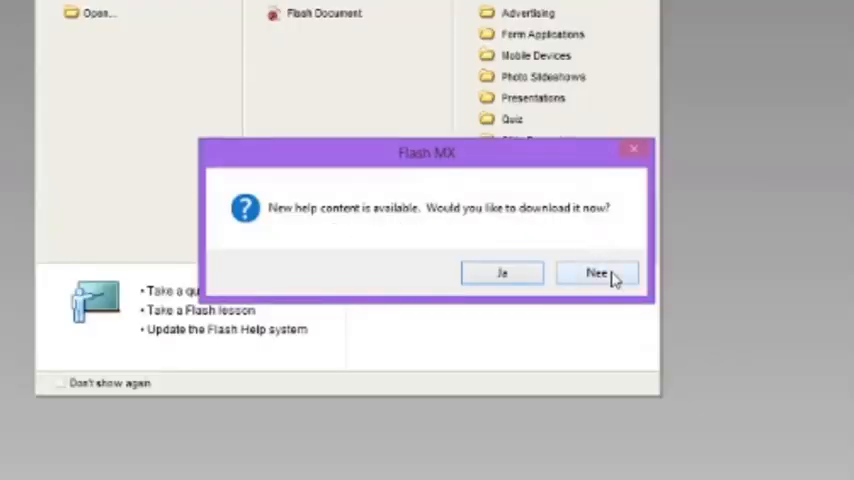
click(597, 273)
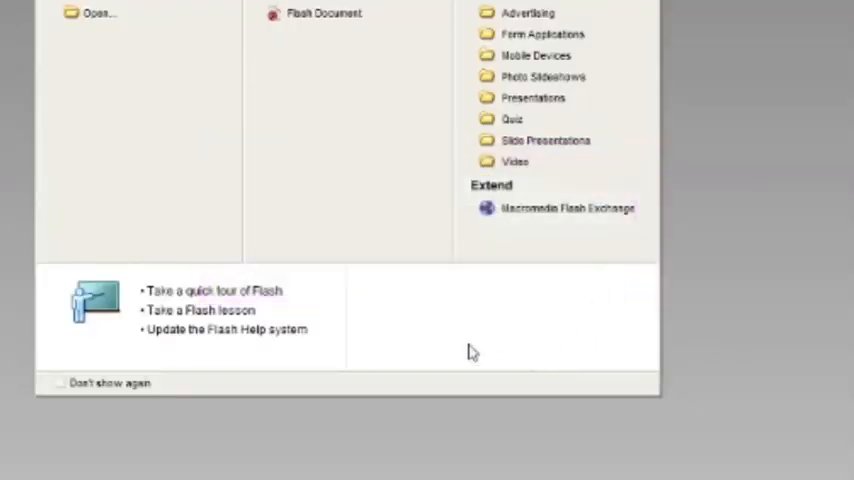
click(323, 13)
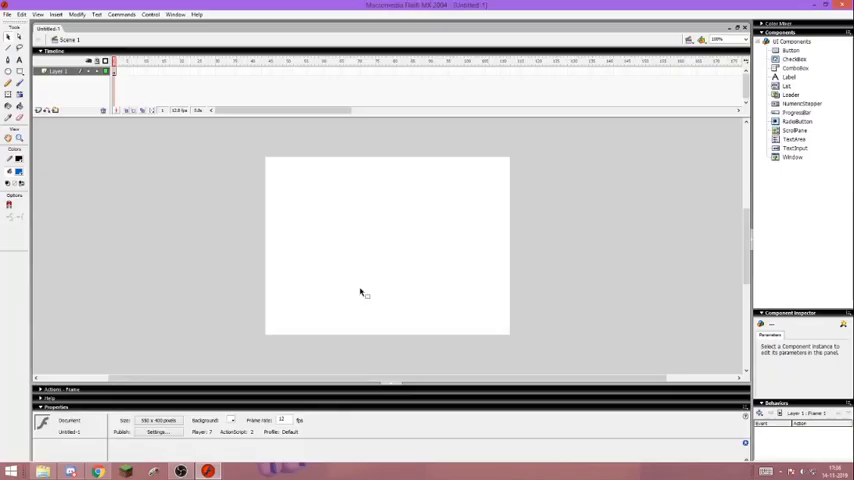
mouse_move(225, 220)
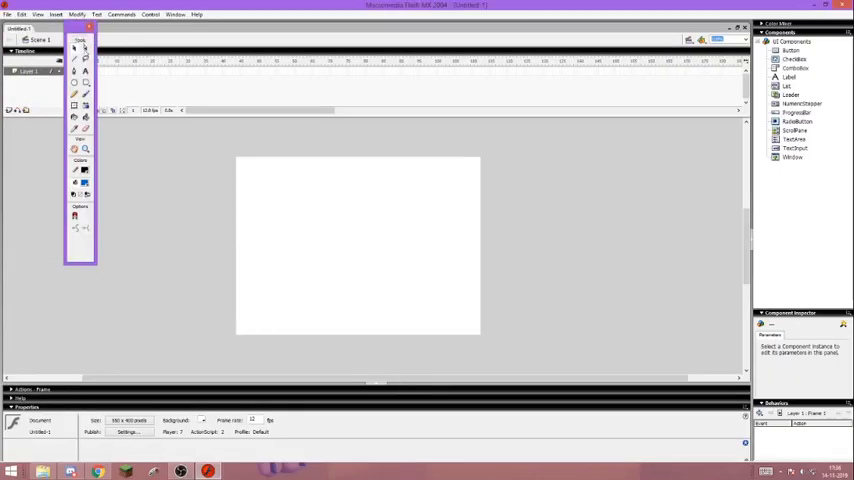
mouse_move(74, 79)
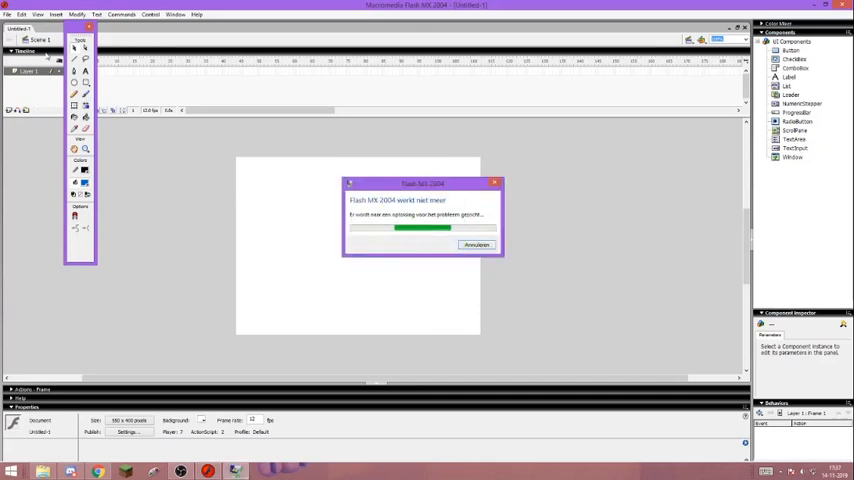
Restart Flash after the crash, show the Library panel, and create a blank Flash document
click(476, 245)
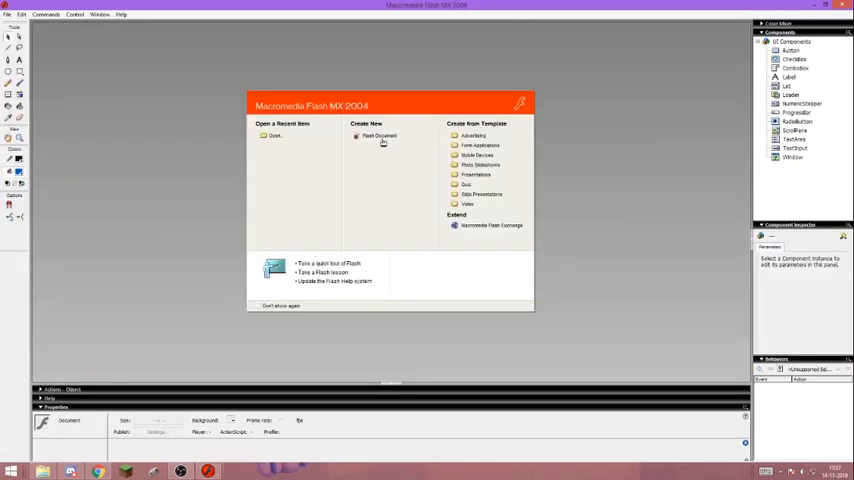
click(378, 135)
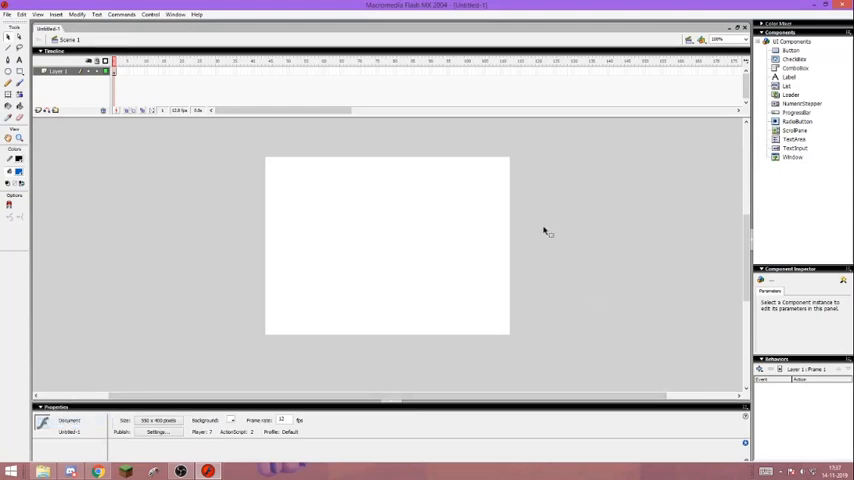
click(843, 280)
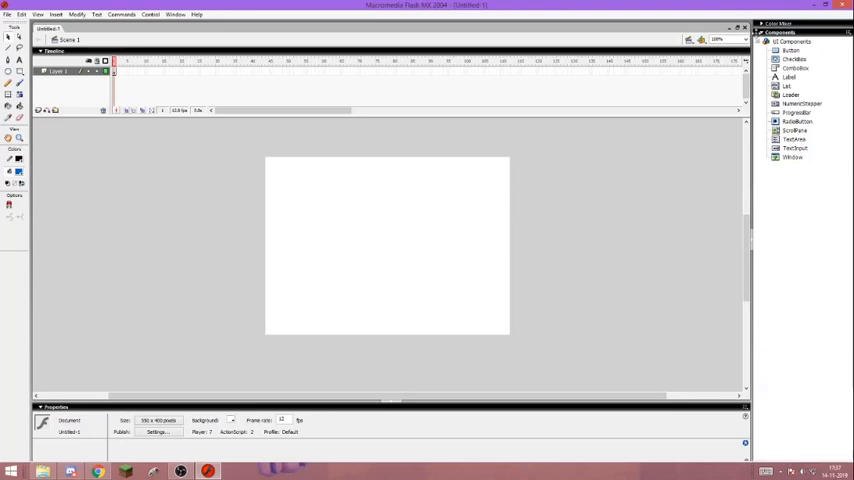
click(176, 14)
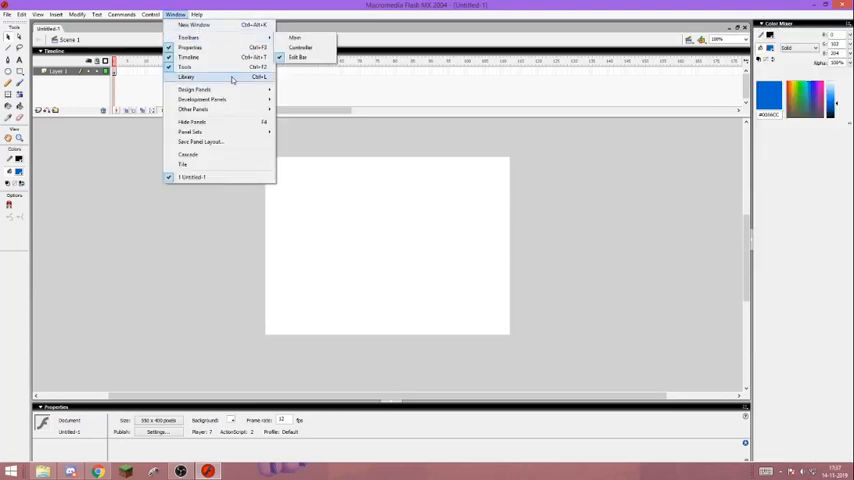
click(185, 77)
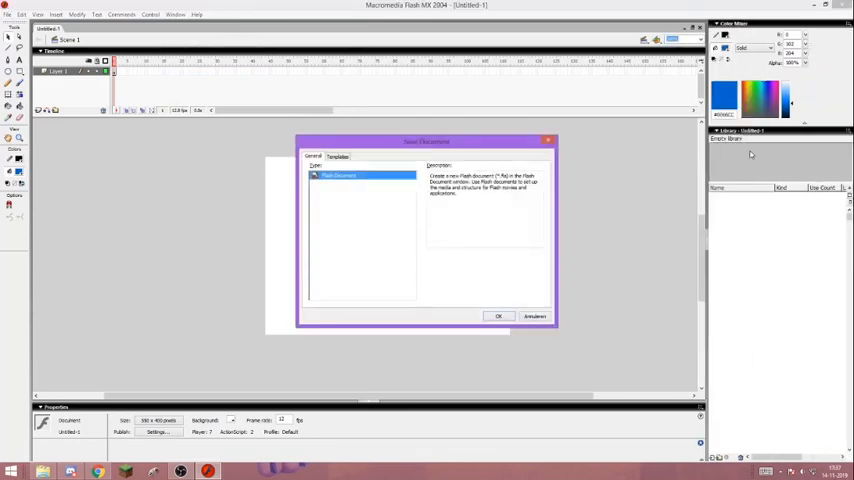
click(498, 316)
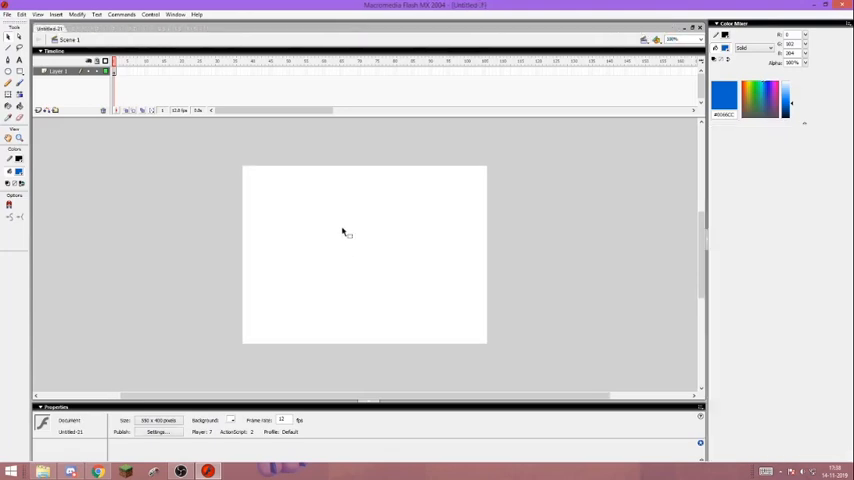
mouse_move(733, 168)
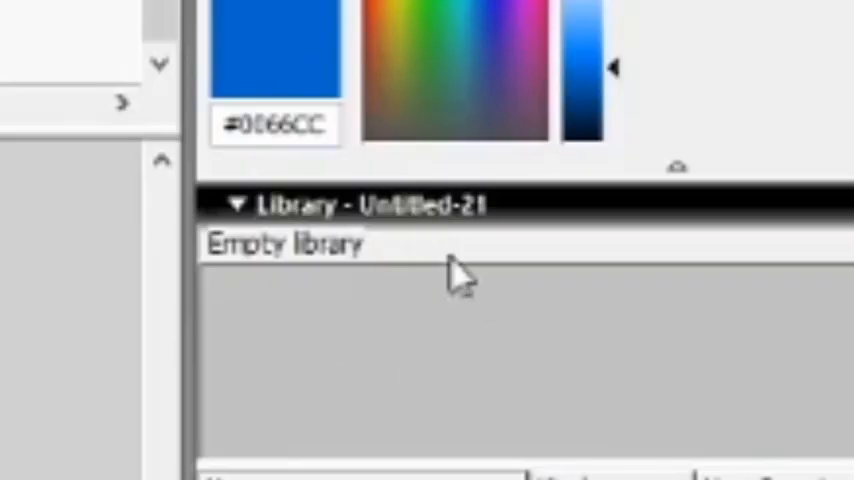
mouse_move(485, 245)
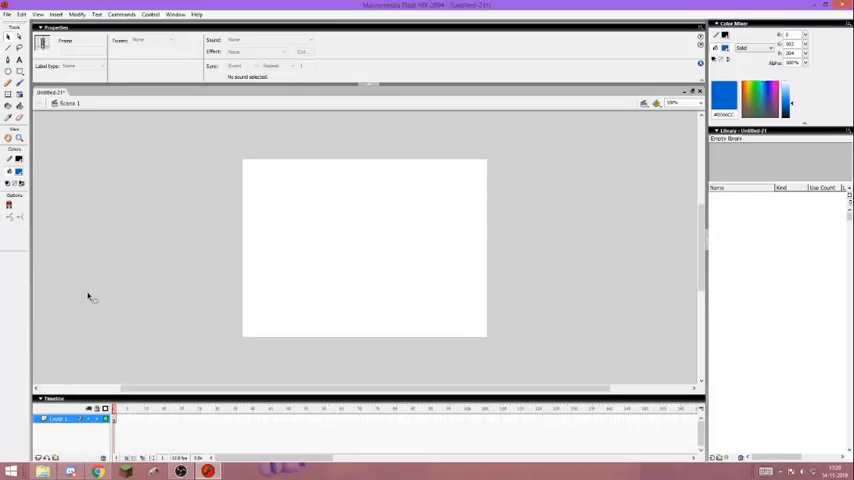
mouse_move(130, 217)
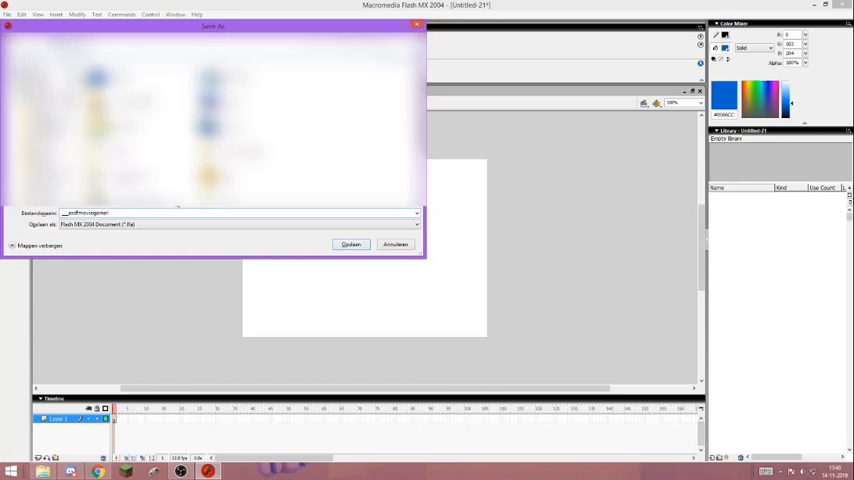
Save the document under its new name and view the program preferences
click(351, 244)
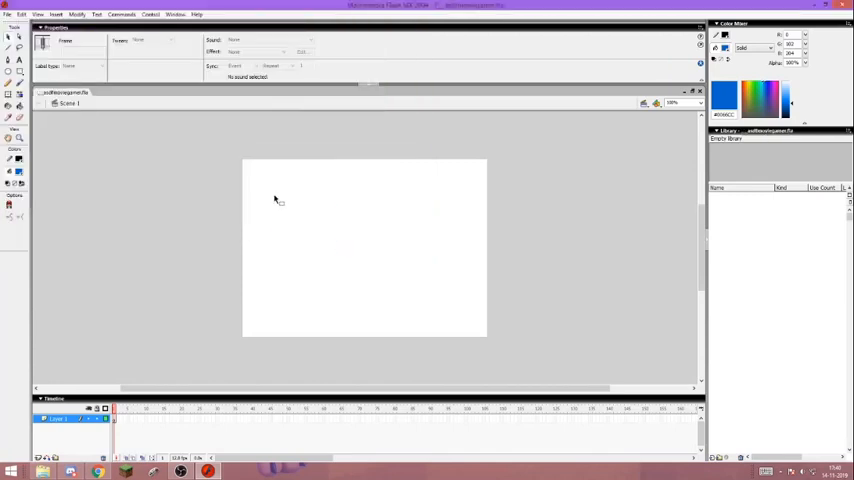
click(22, 14)
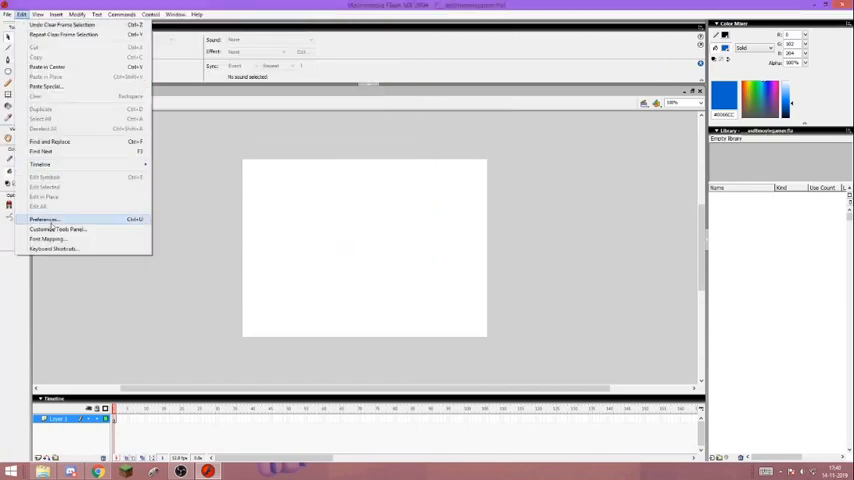
click(44, 219)
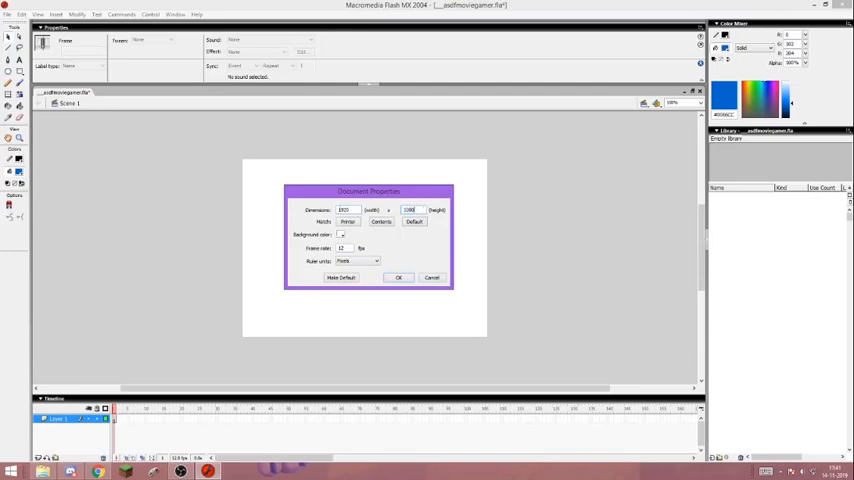
Set the document to 1920x1080 pixels at 24 fps with pixel ruler units
click(342, 234)
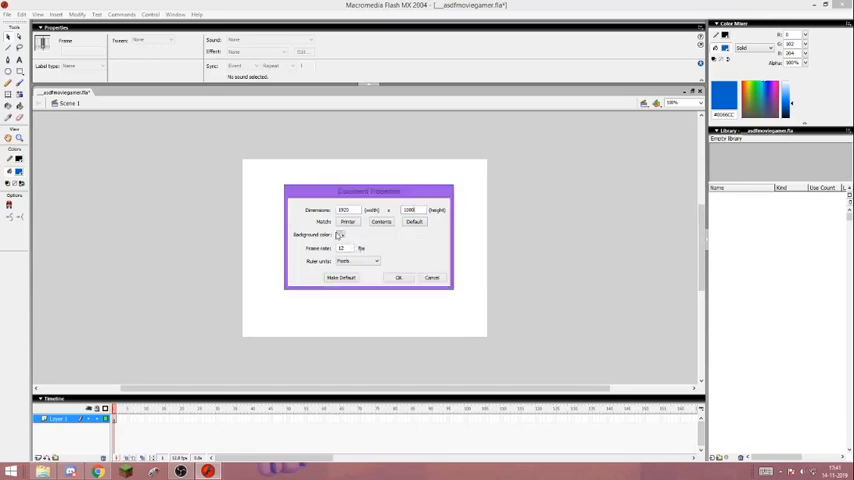
click(341, 234)
text(24)
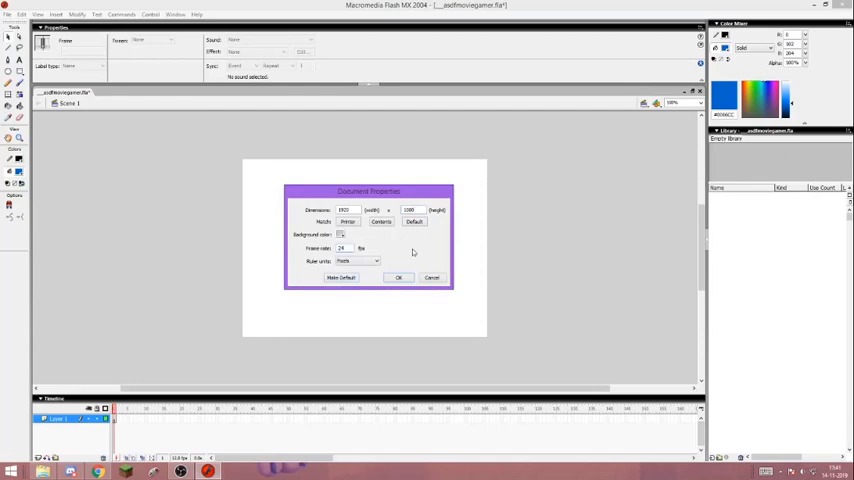
click(357, 260)
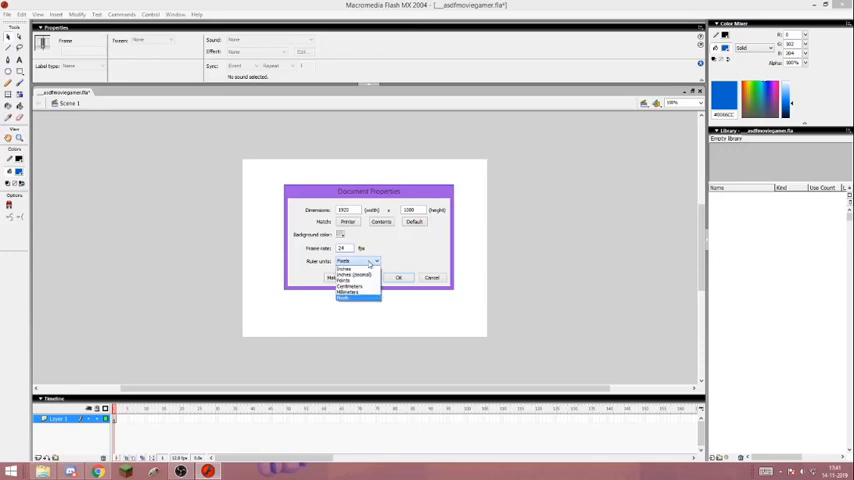
click(357, 261)
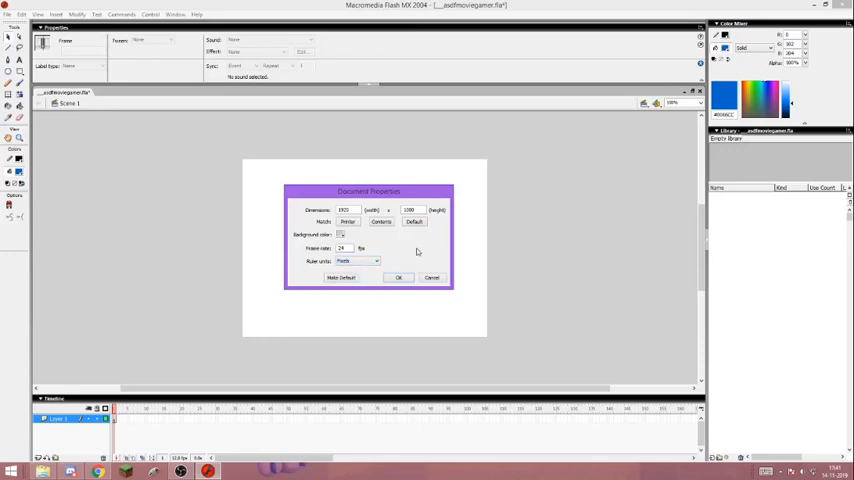
mouse_move(343, 277)
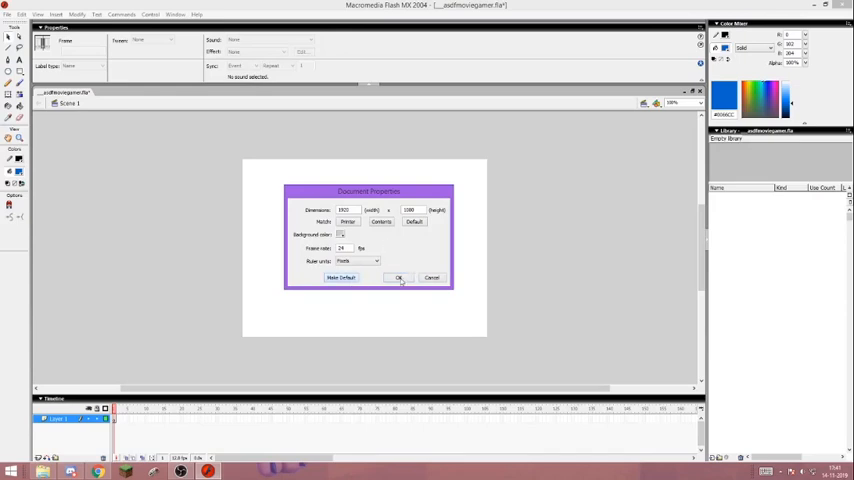
click(398, 277)
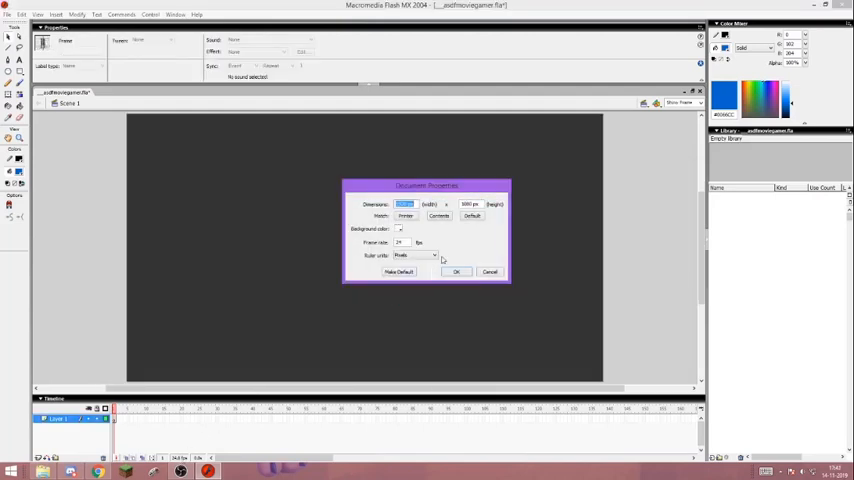
click(456, 271)
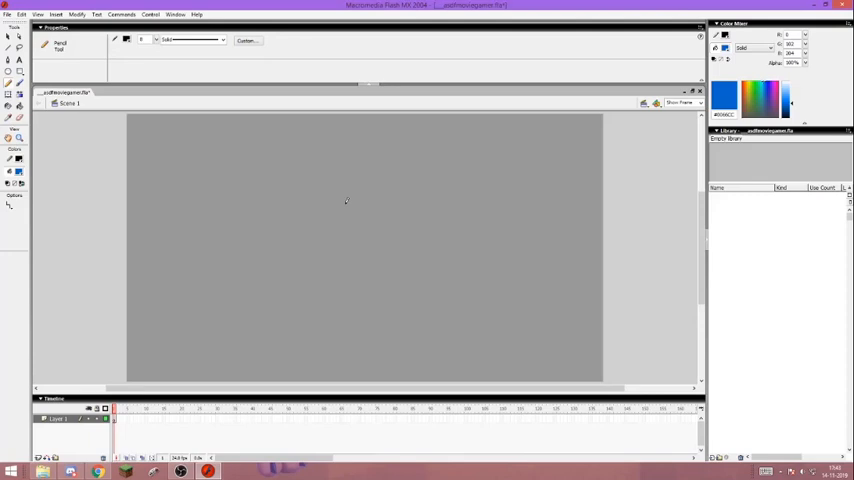
mouse_move(254, 48)
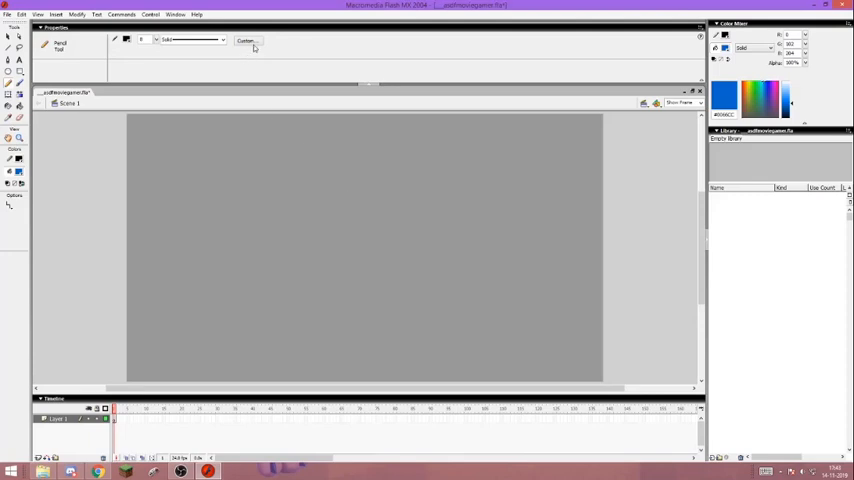
Give the pencil a custom solid stroke style with thickness 8
click(246, 40)
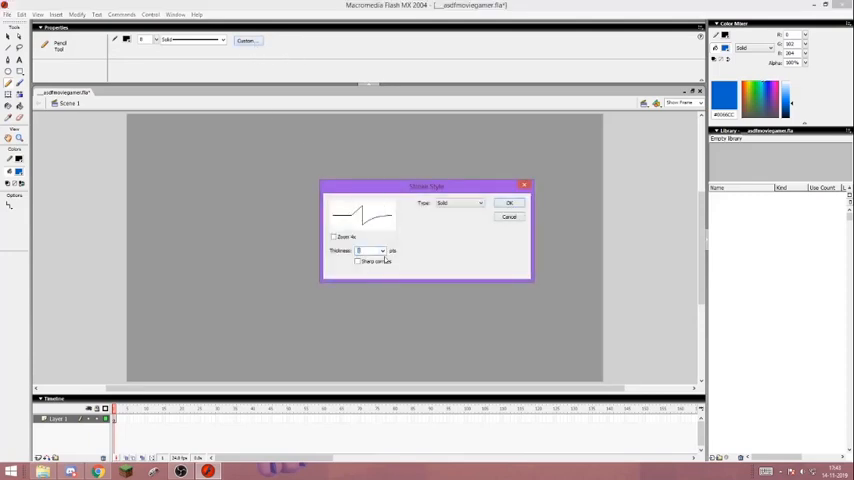
click(381, 251)
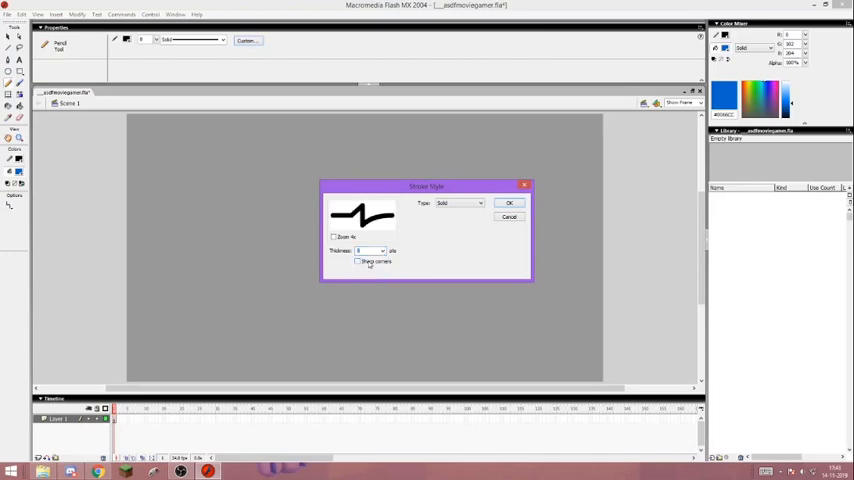
click(509, 203)
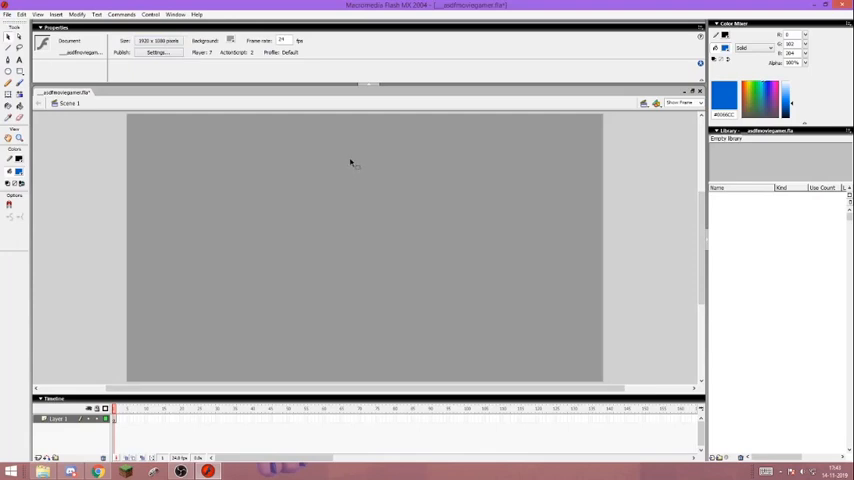
Save the current panel arrangement as a layout named 'Ender'
click(176, 14)
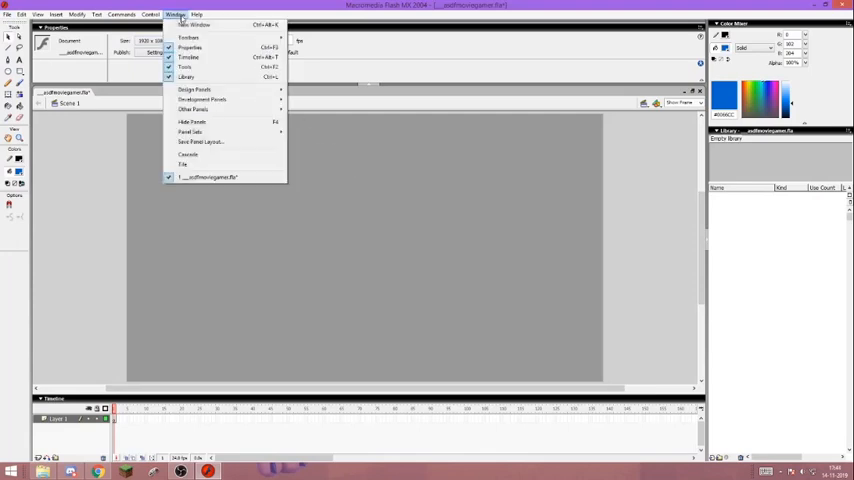
click(200, 142)
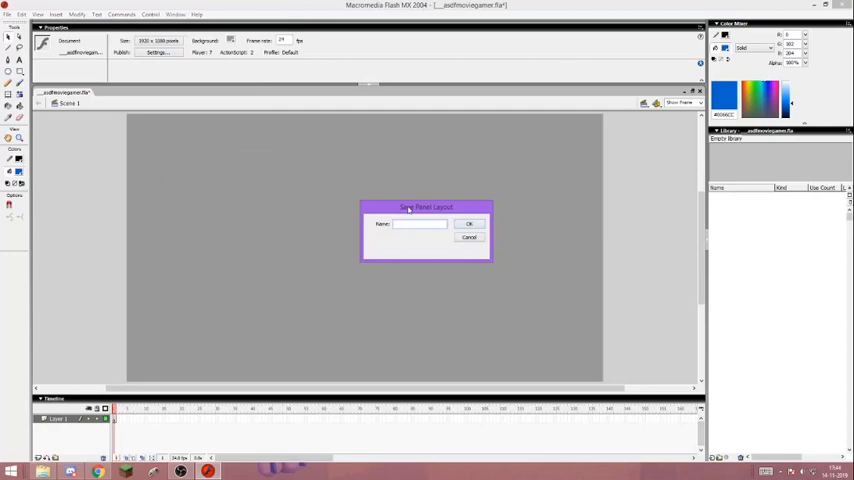
text(Ender's Layout)
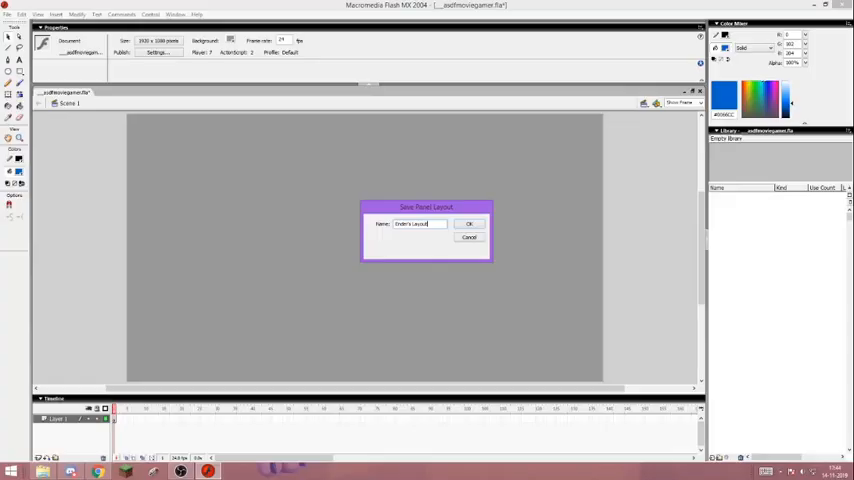
click(469, 224)
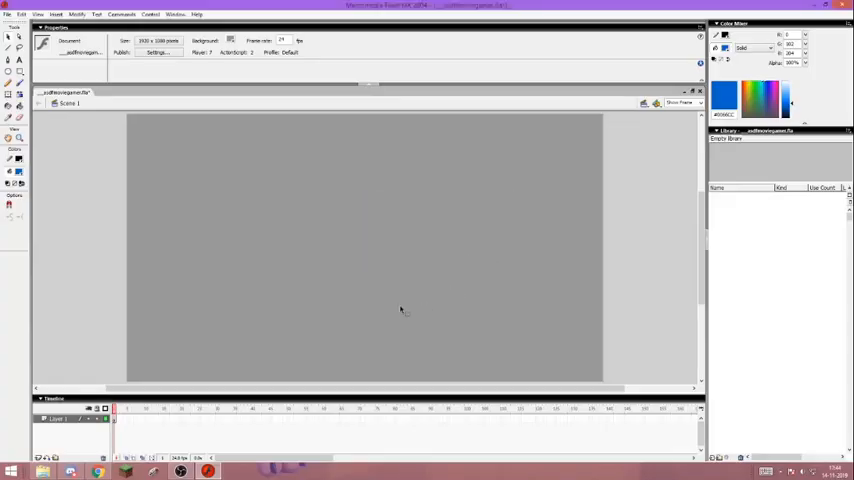
mouse_move(399, 118)
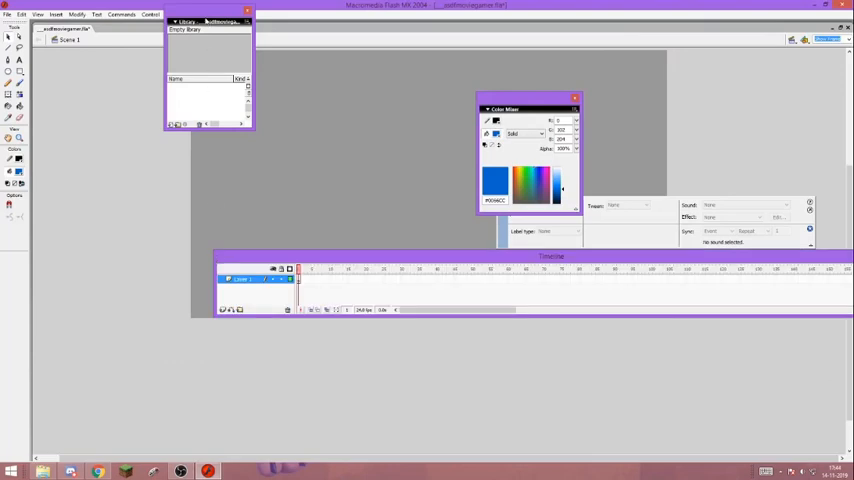
click(176, 14)
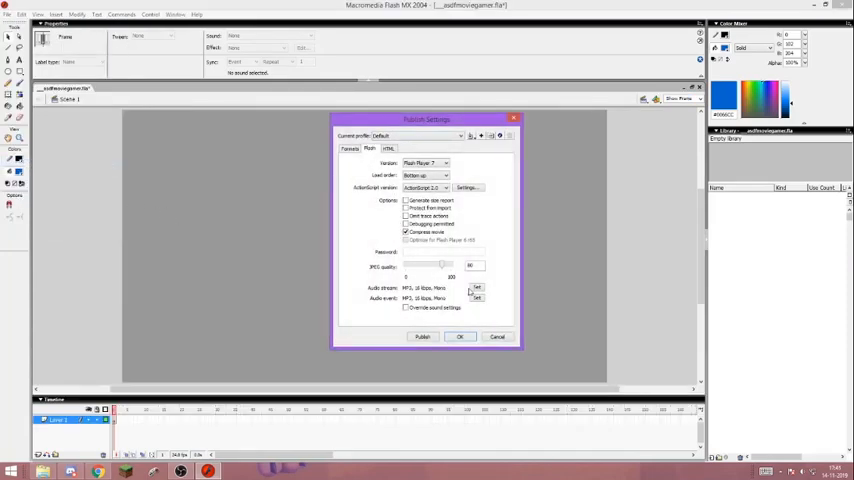
Set Audio stream and Audio event to Raw, 44 kHz stereo and apply the publish settings
click(477, 288)
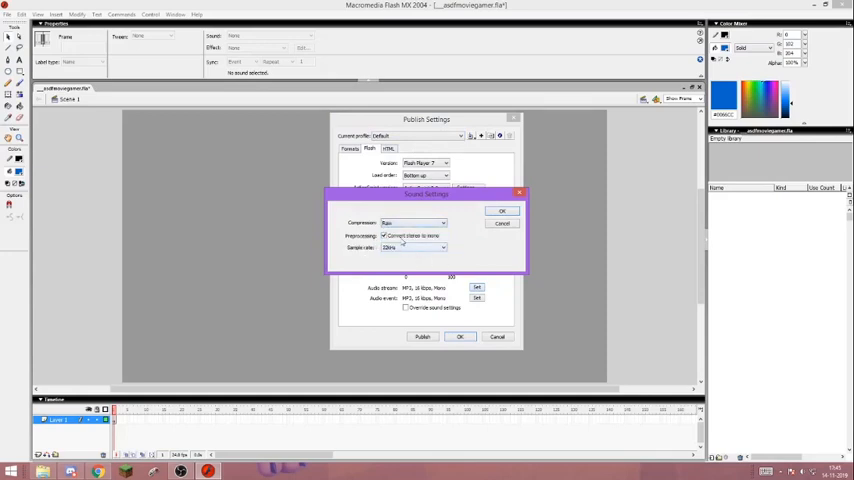
click(384, 236)
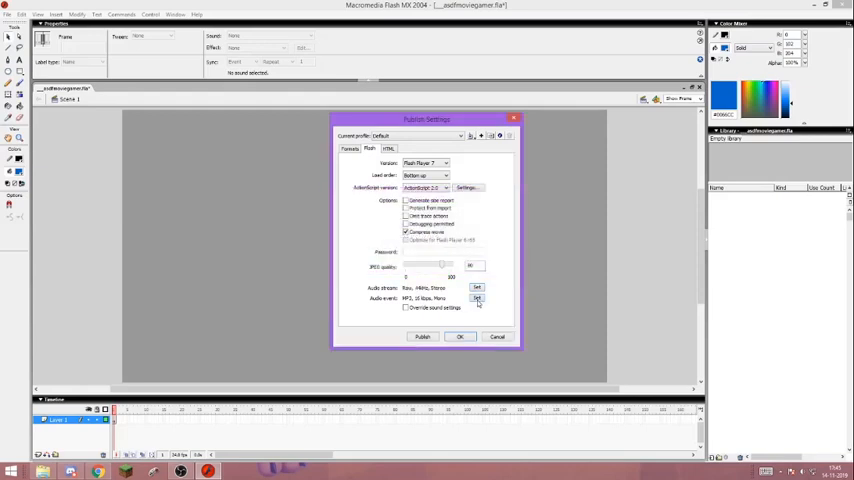
click(477, 288)
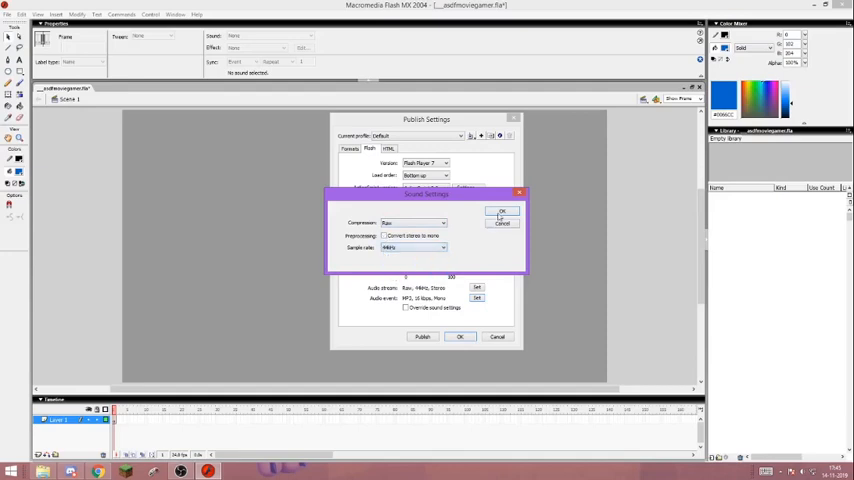
click(503, 212)
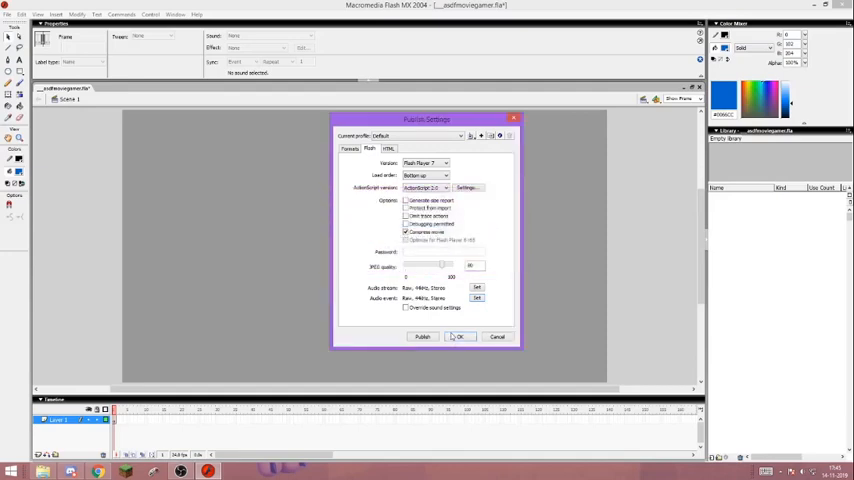
click(459, 336)
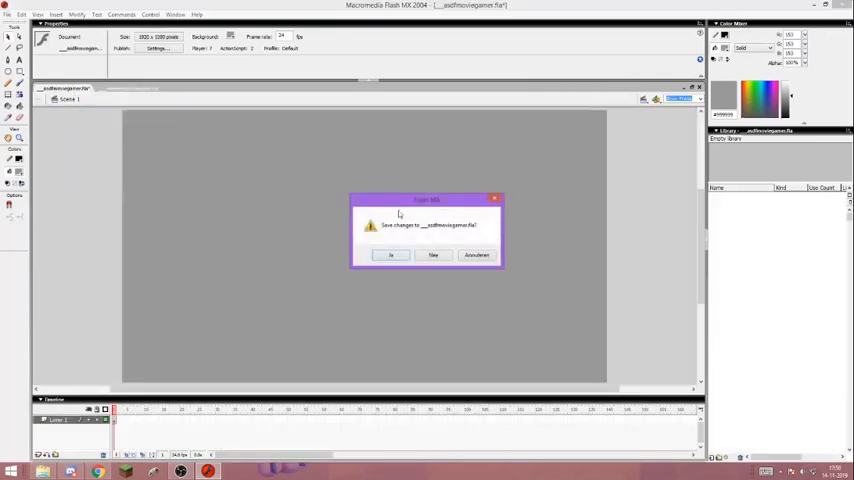
Answer the save-changes prompt while closing the configured movie
click(433, 255)
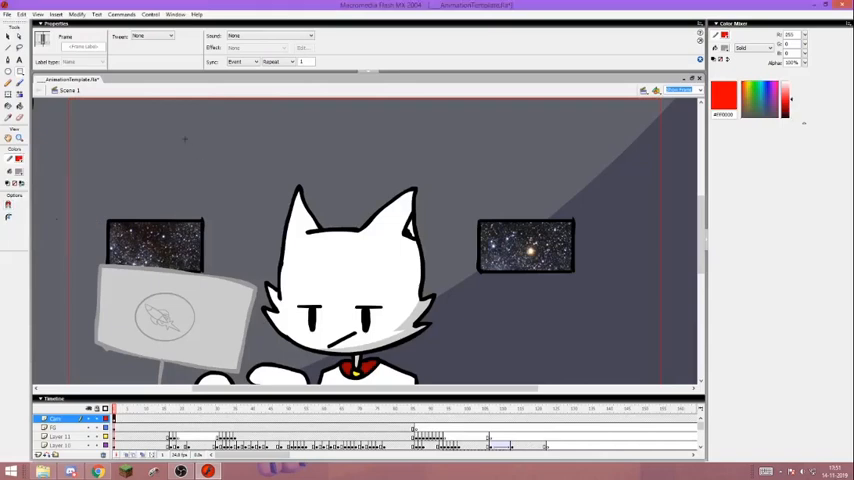
Pan the AnimationTemplate stage to reveal the cat's computer desk
drag(183, 141, 260, 193)
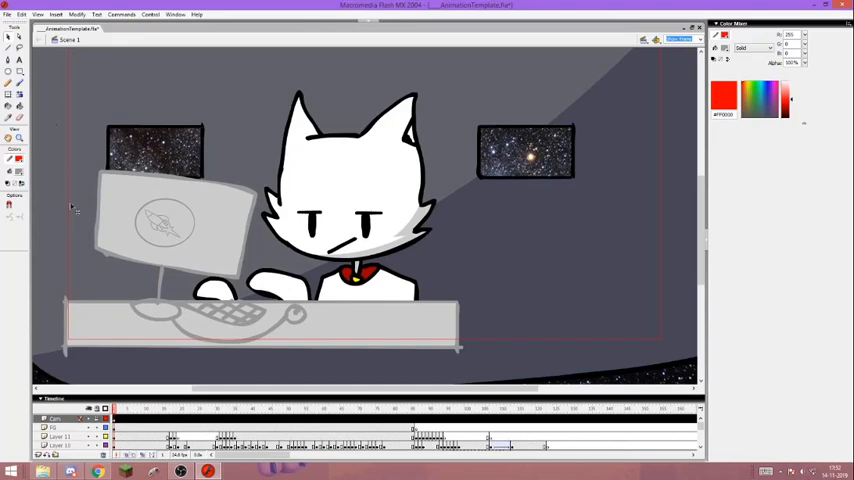
mouse_move(40, 315)
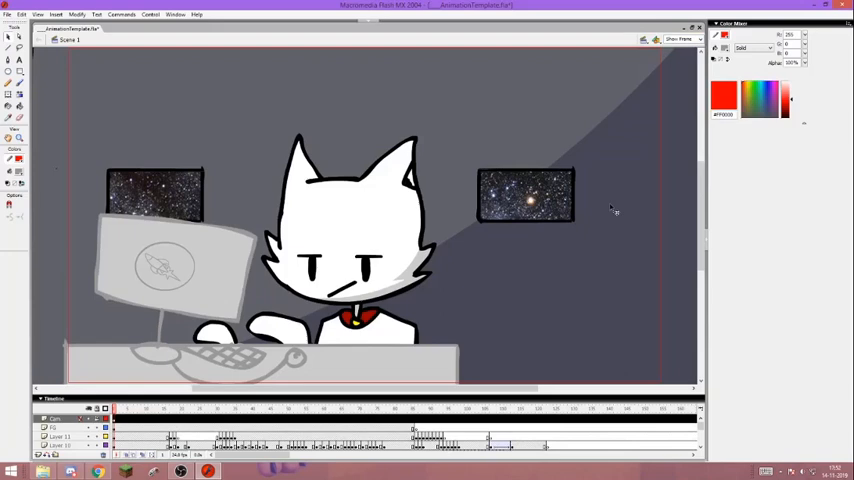
mouse_move(409, 270)
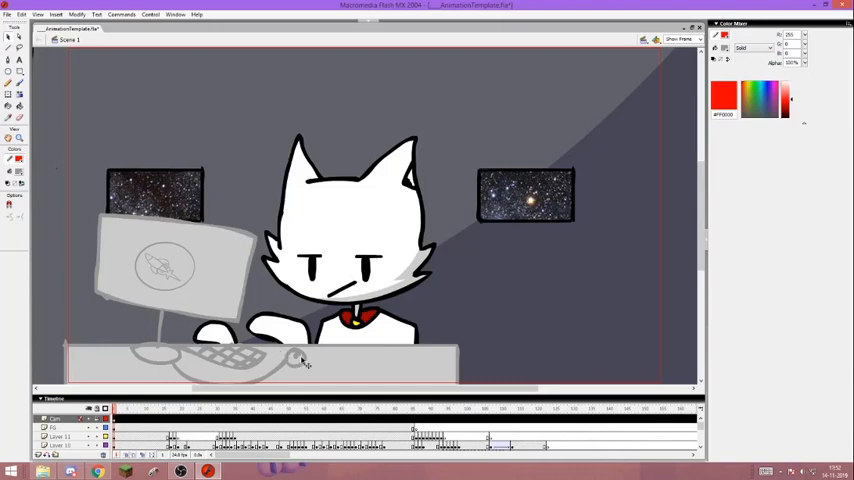
mouse_move(315, 322)
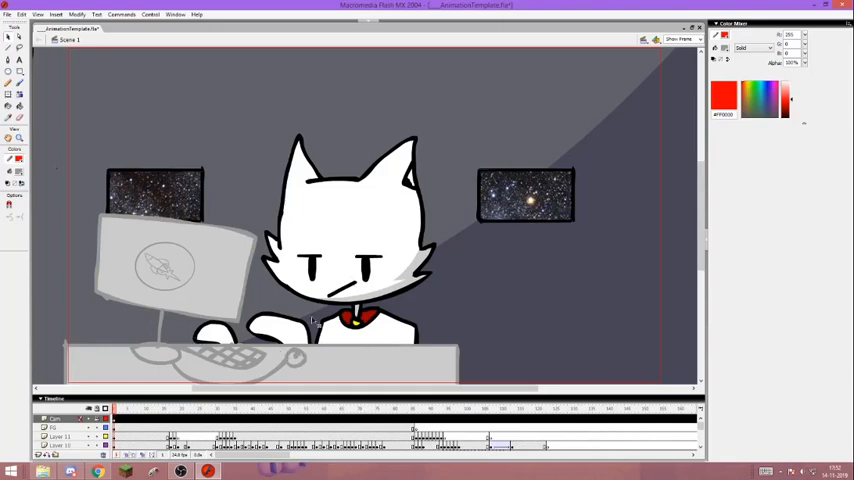
mouse_move(188, 270)
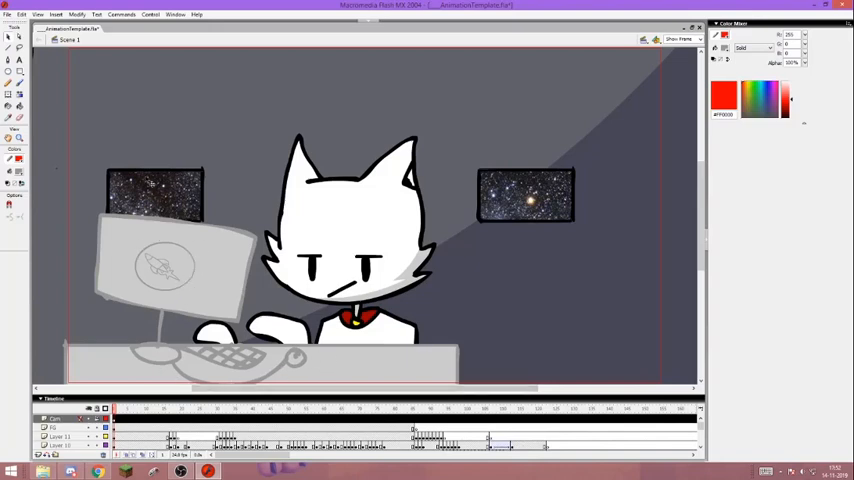
mouse_move(573, 270)
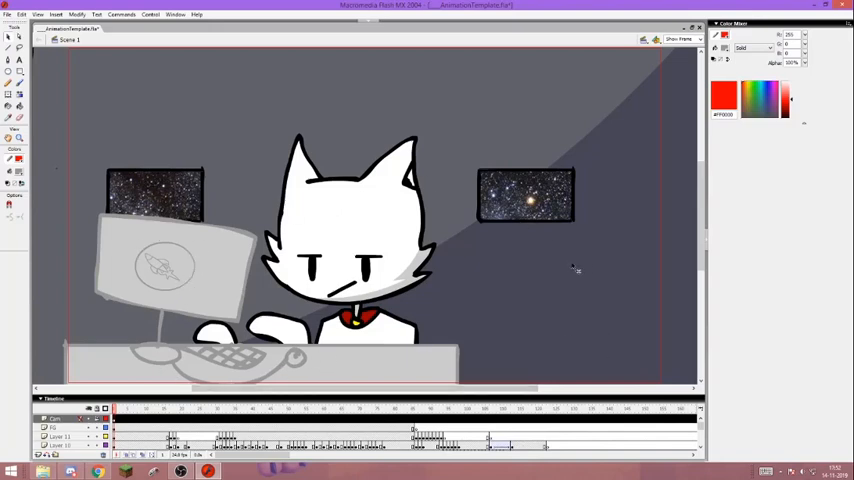
mouse_move(572, 266)
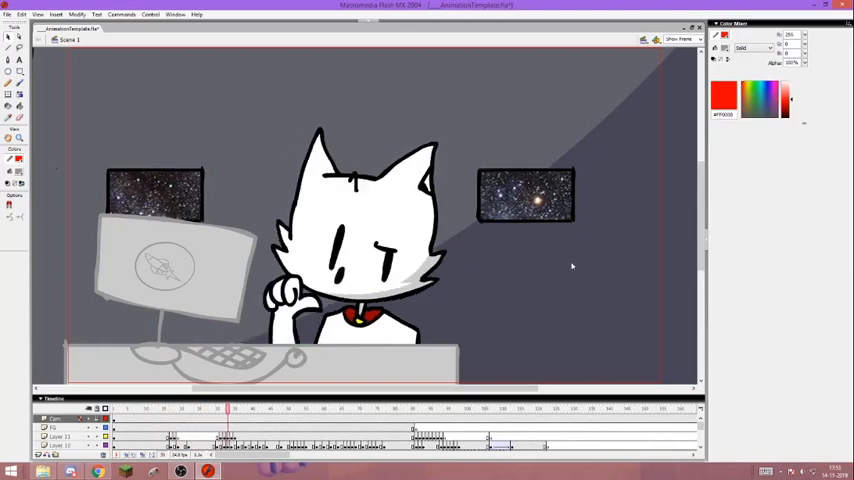
click(268, 408)
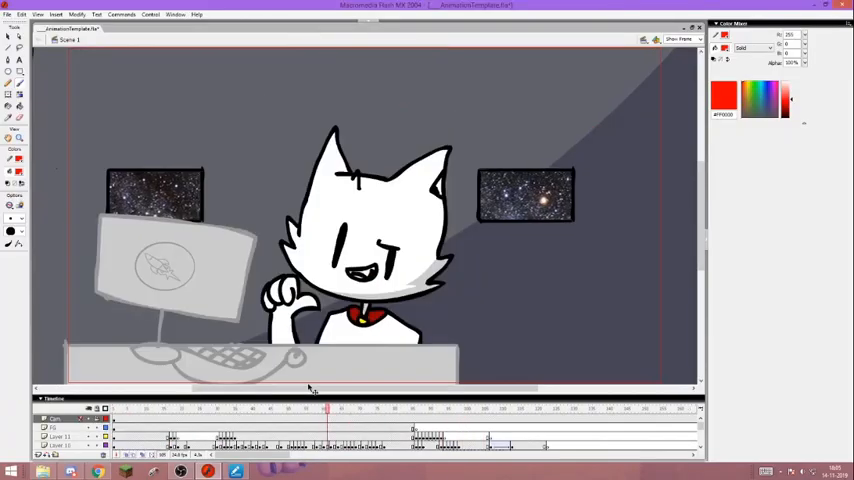
click(126, 408)
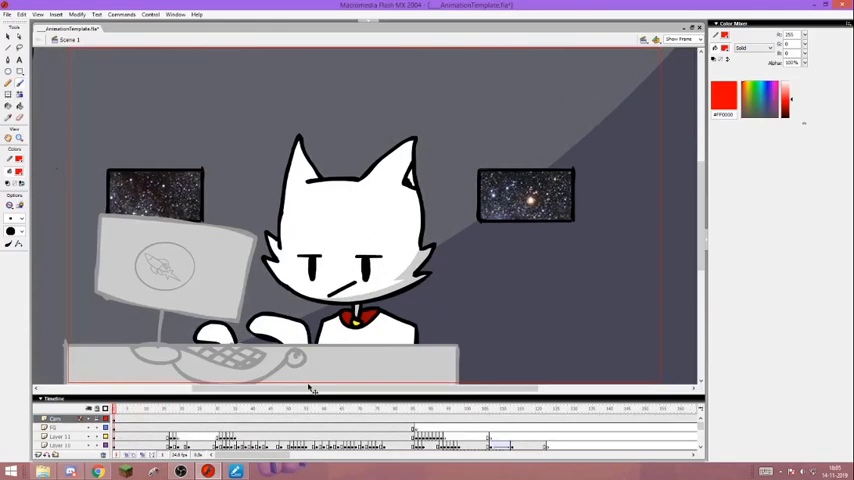
mouse_move(310, 388)
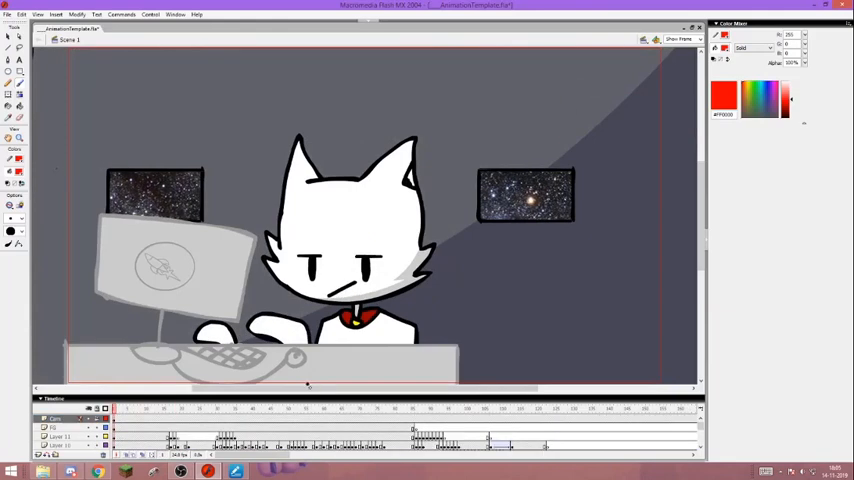